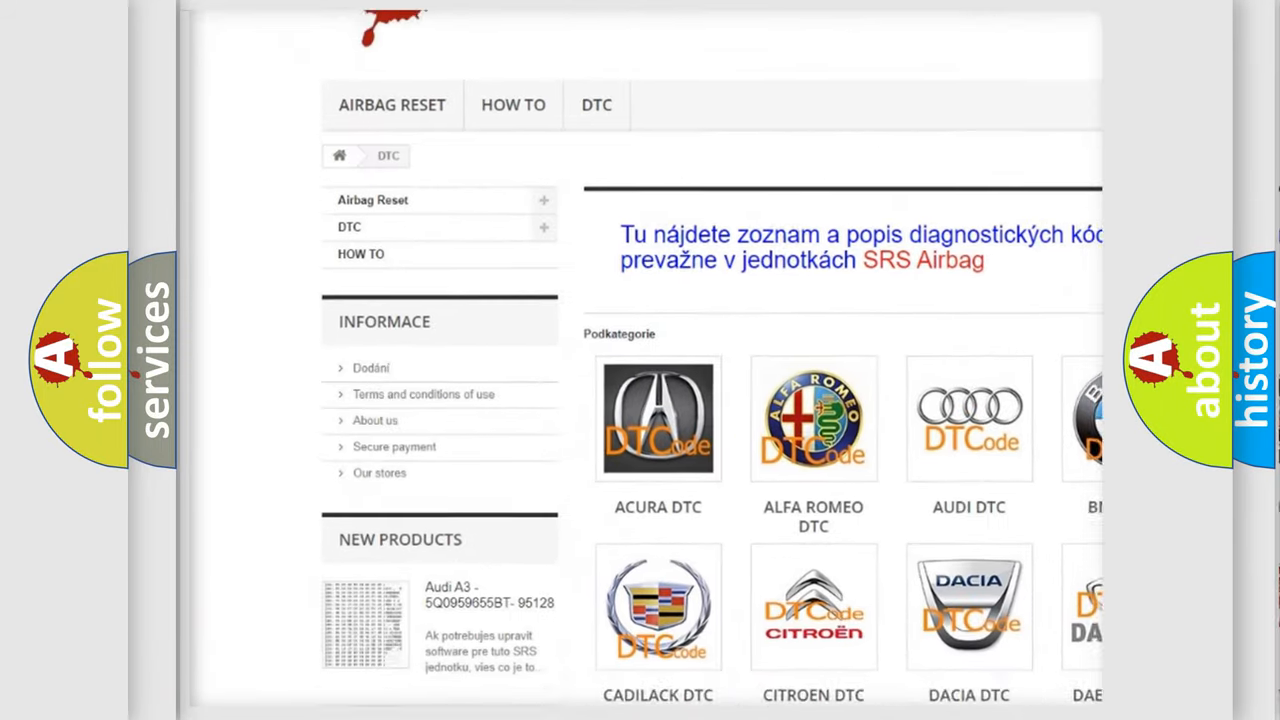
{"action": "scroll", "scroll_direction": "down", "scroll_amount": 3}
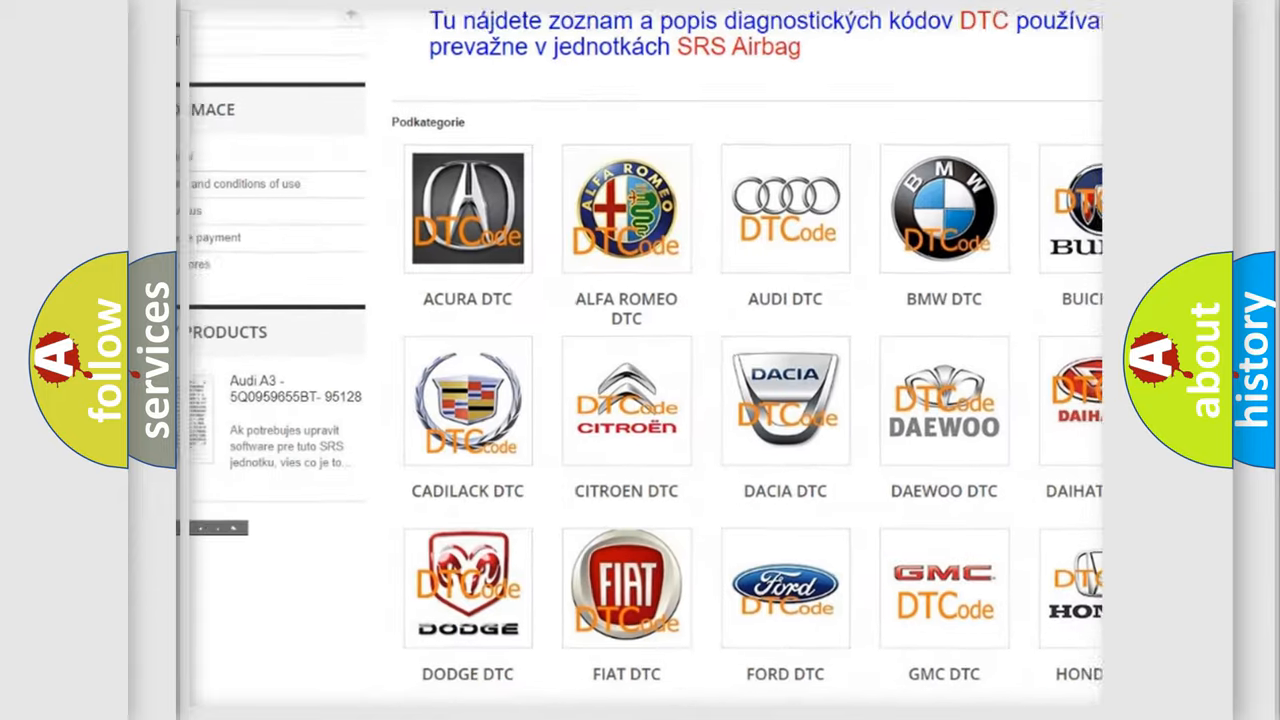